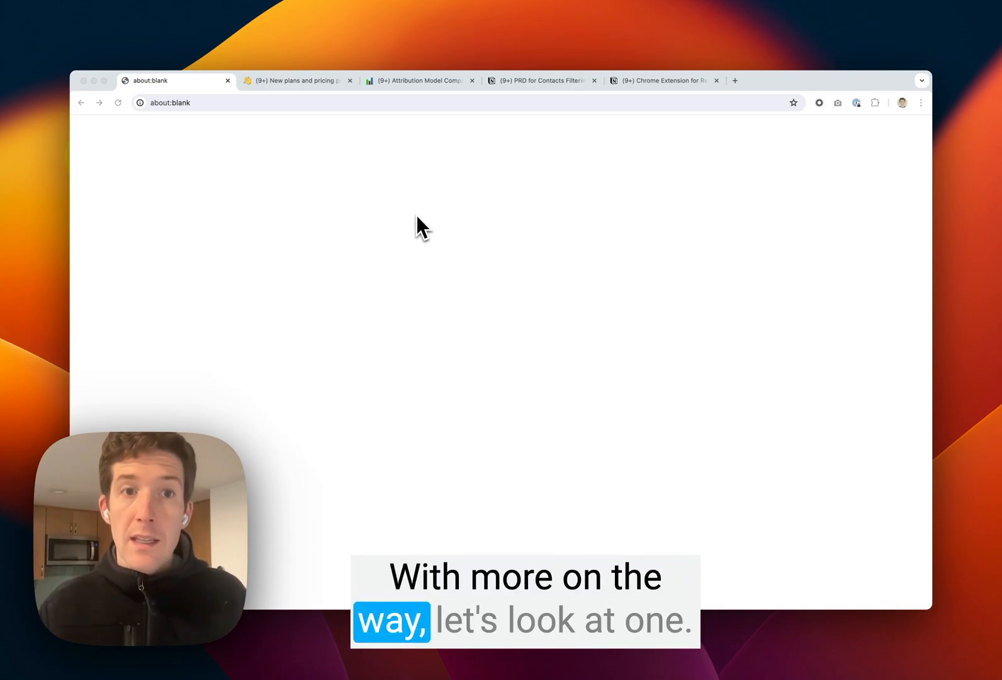
# Follow the Define Test Scope lesson link from the pricing-context suggestion into a new tab.
pyautogui.click(295, 80)
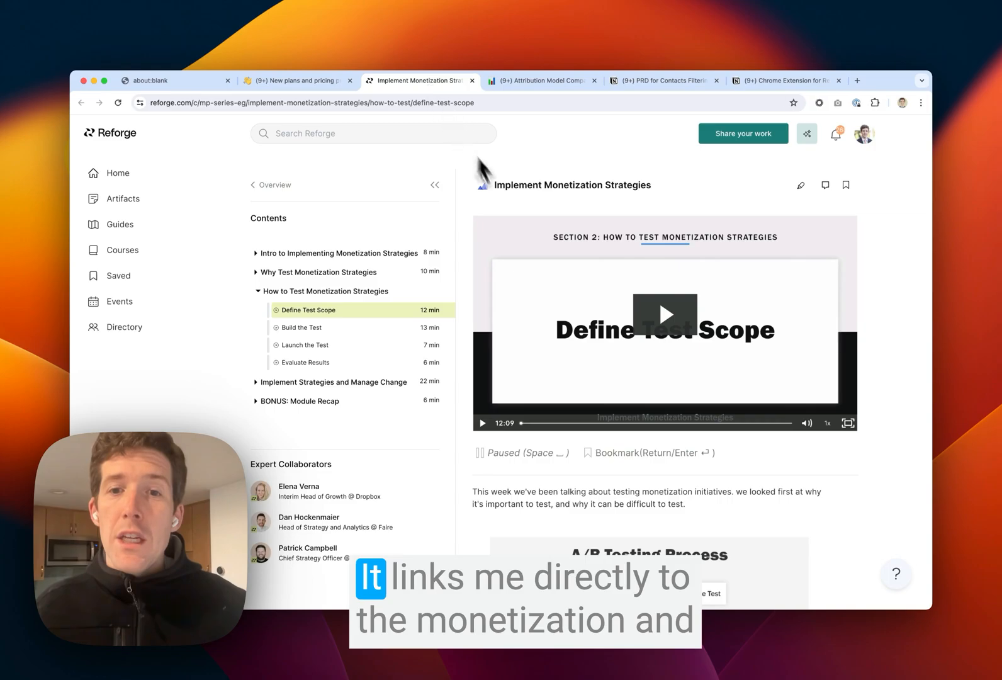
pyautogui.moveTo(529, 233)
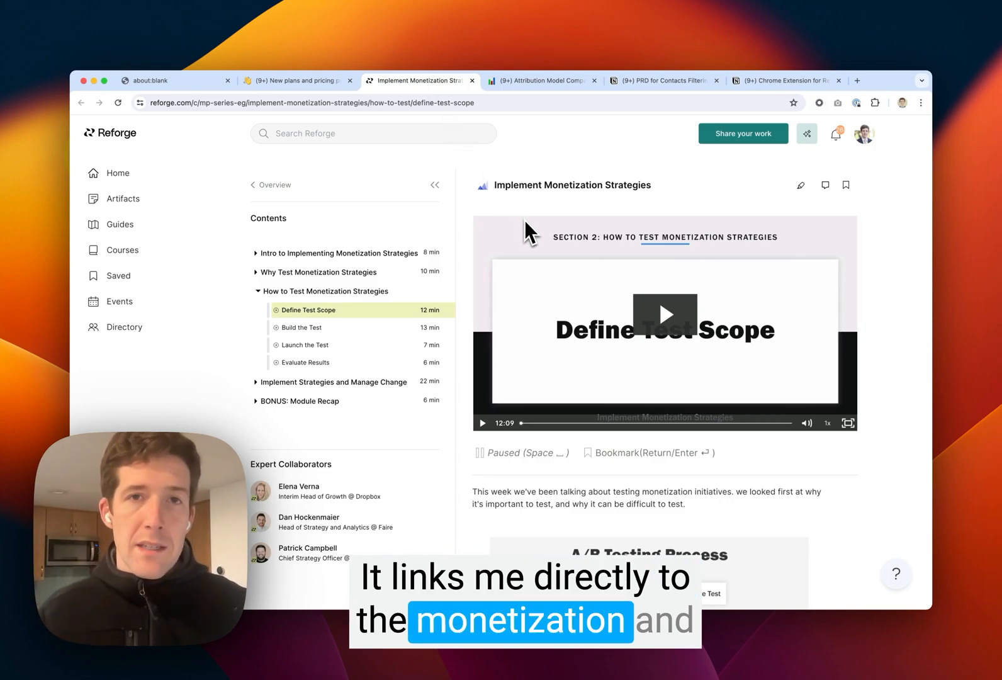
pyautogui.moveTo(333, 329)
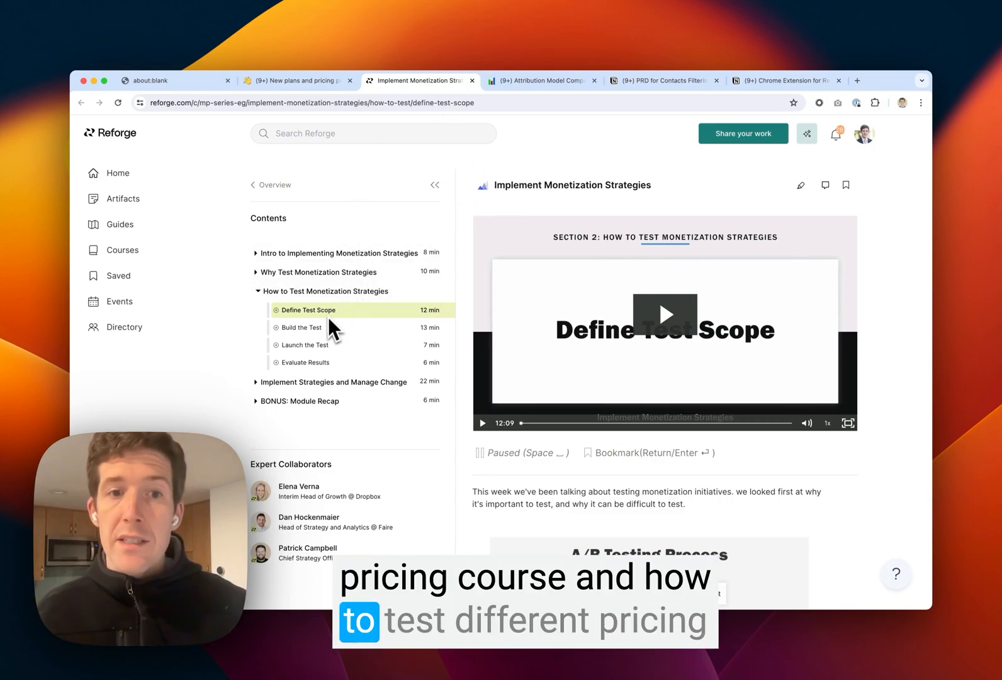
pyautogui.click(296, 81)
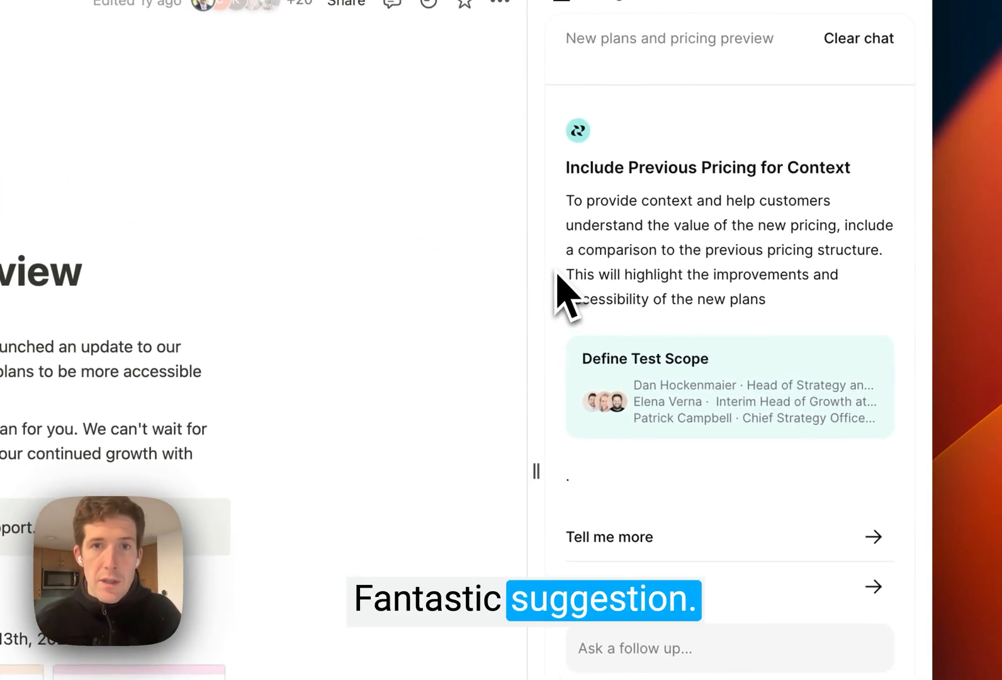
# Get Reforge to draft the Customer Journey Length Comparison section and copy it.
pyautogui.click(539, 81)
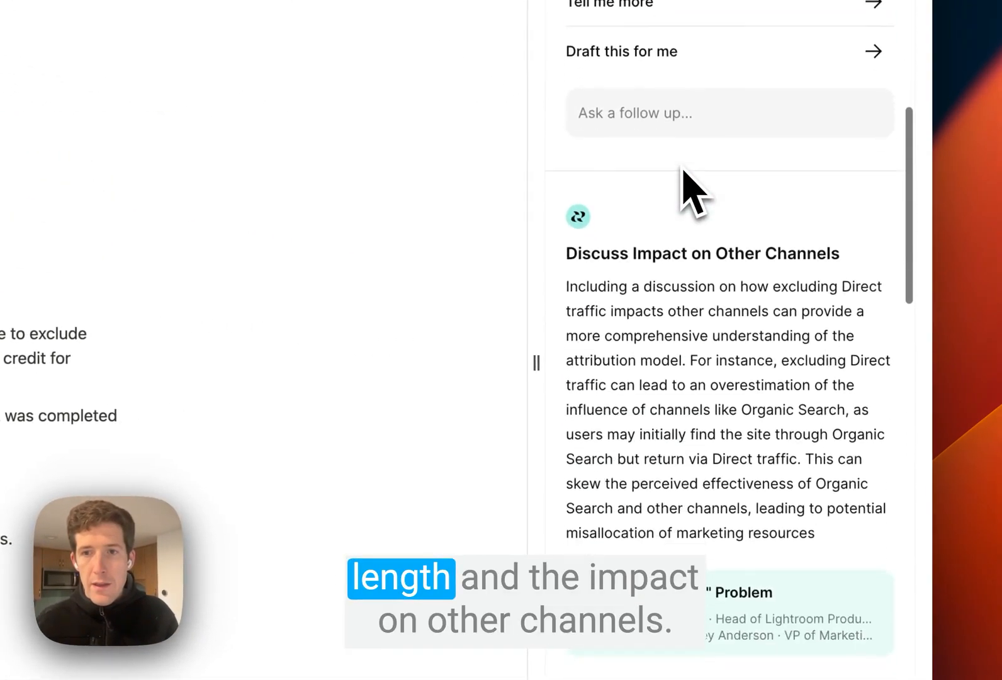
pyautogui.scroll(3)
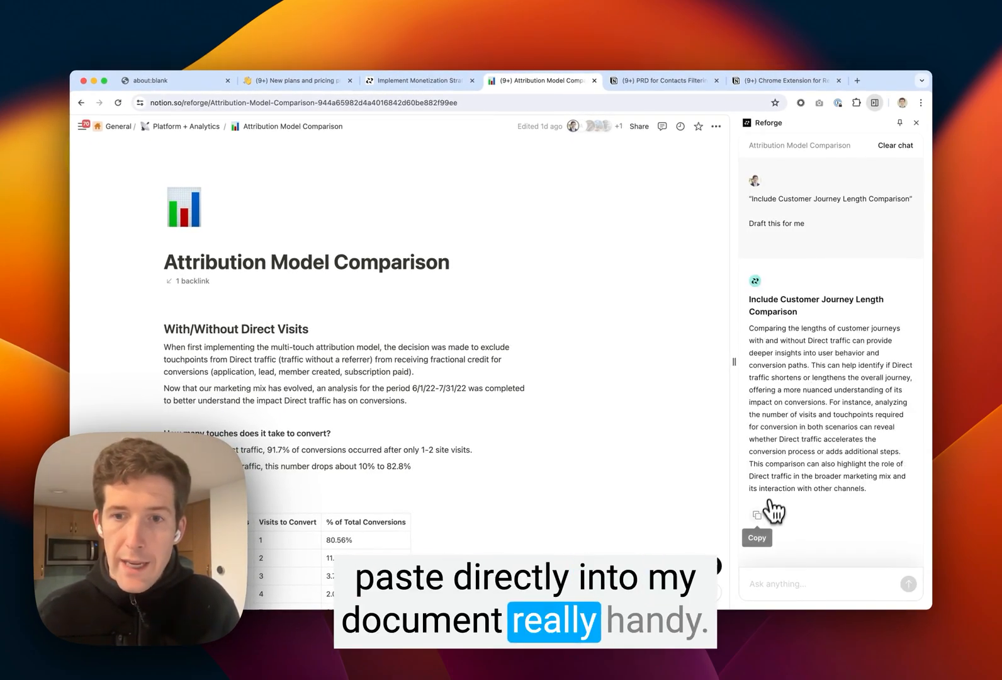
pyautogui.click(663, 81)
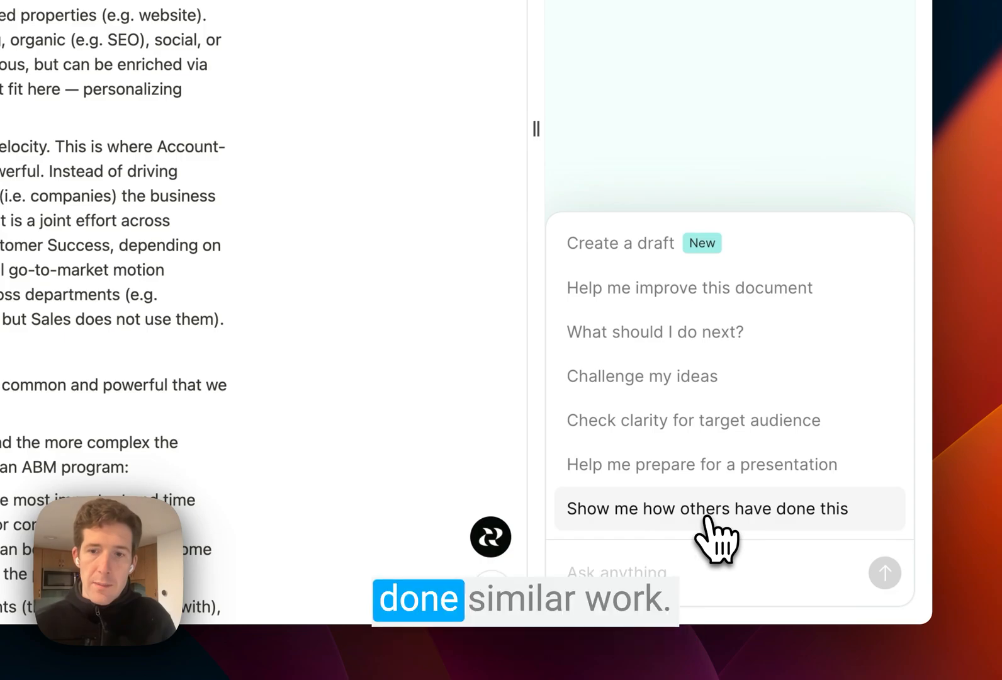
# Request 'Show me how others have done this' to list similar PRDs led by Mutiny's Lists Feature PRD.
pyautogui.click(706, 508)
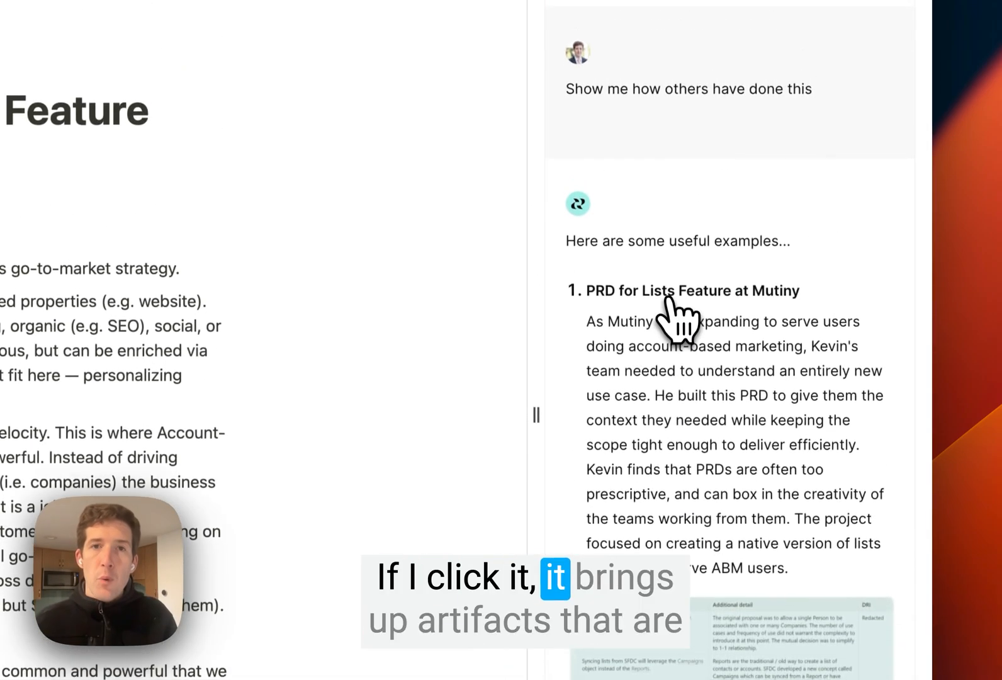
pyautogui.scroll(3)
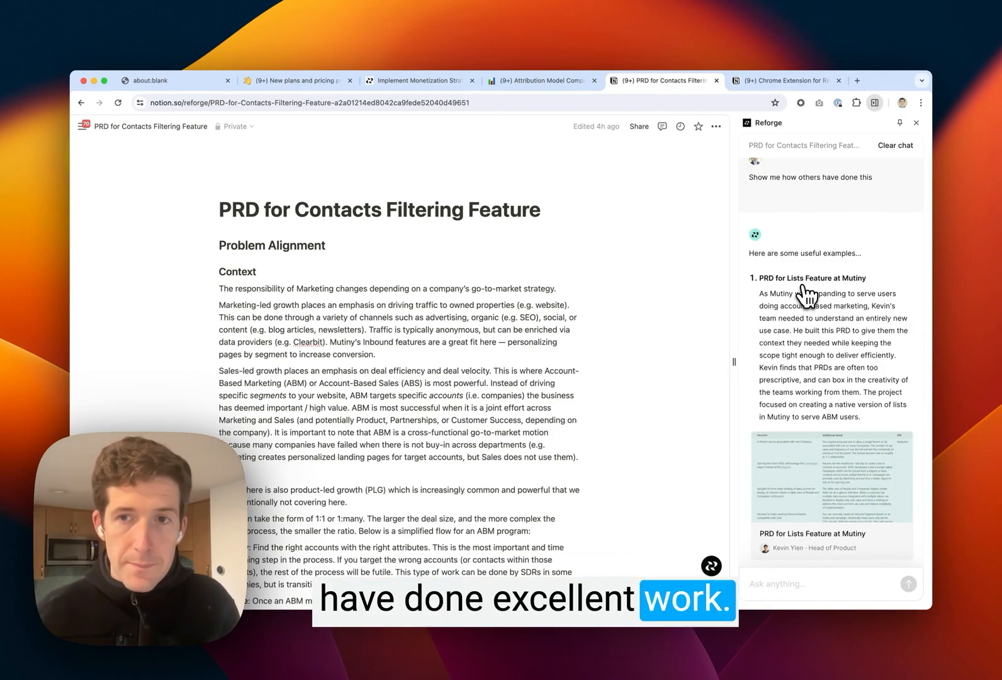
# Clear the chat and generate a draft PRD for the Chrome Extension for Reforge page, reviewing its scope sections.
pyautogui.click(895, 145)
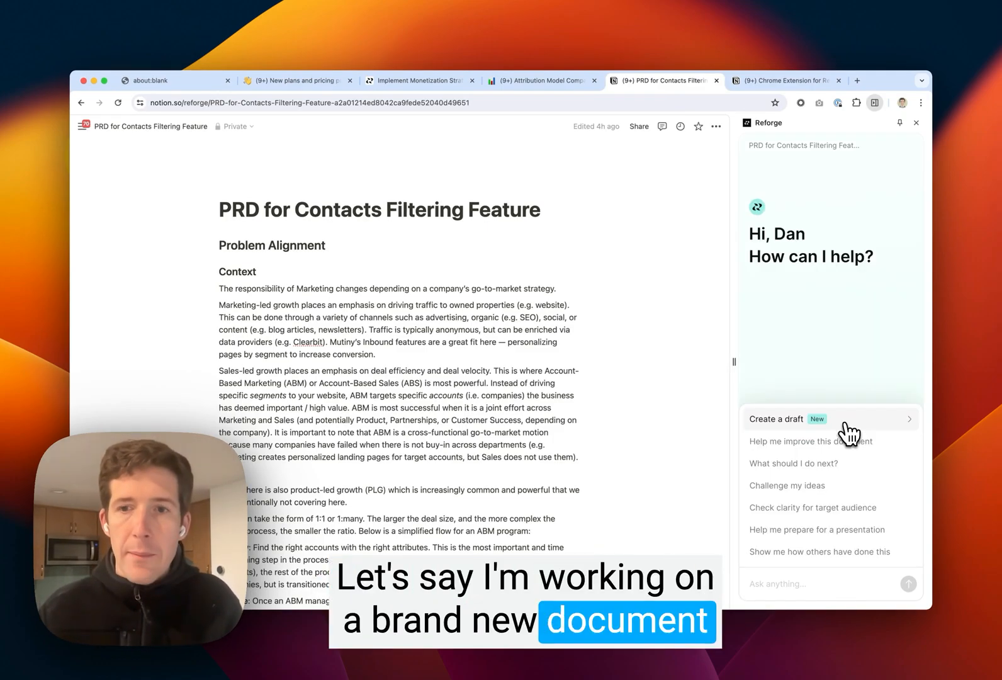
pyautogui.click(777, 419)
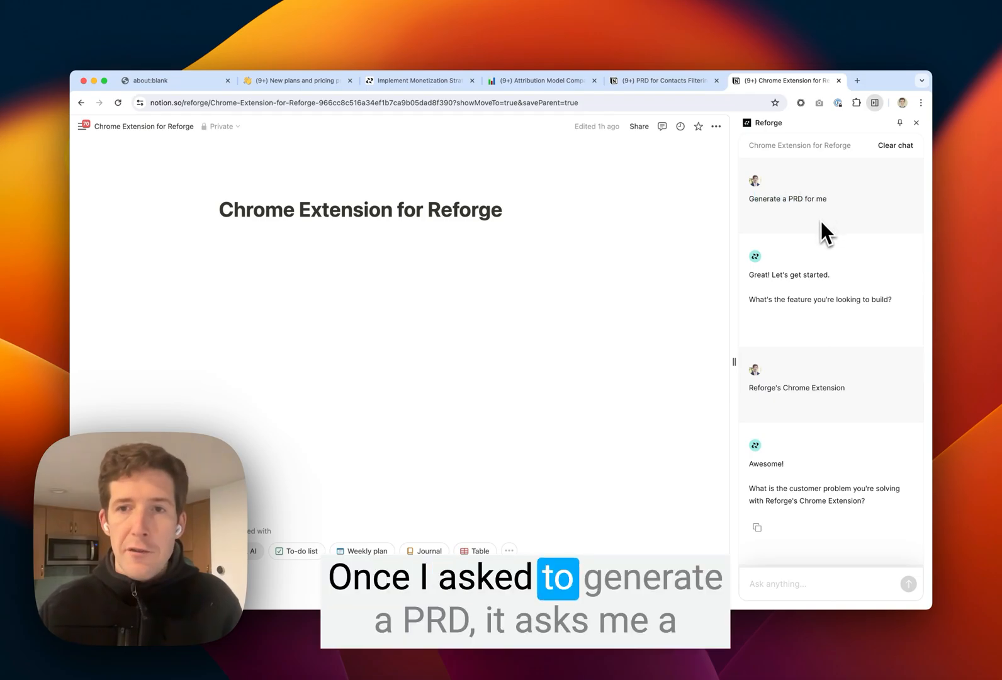
pyautogui.scroll(-3)
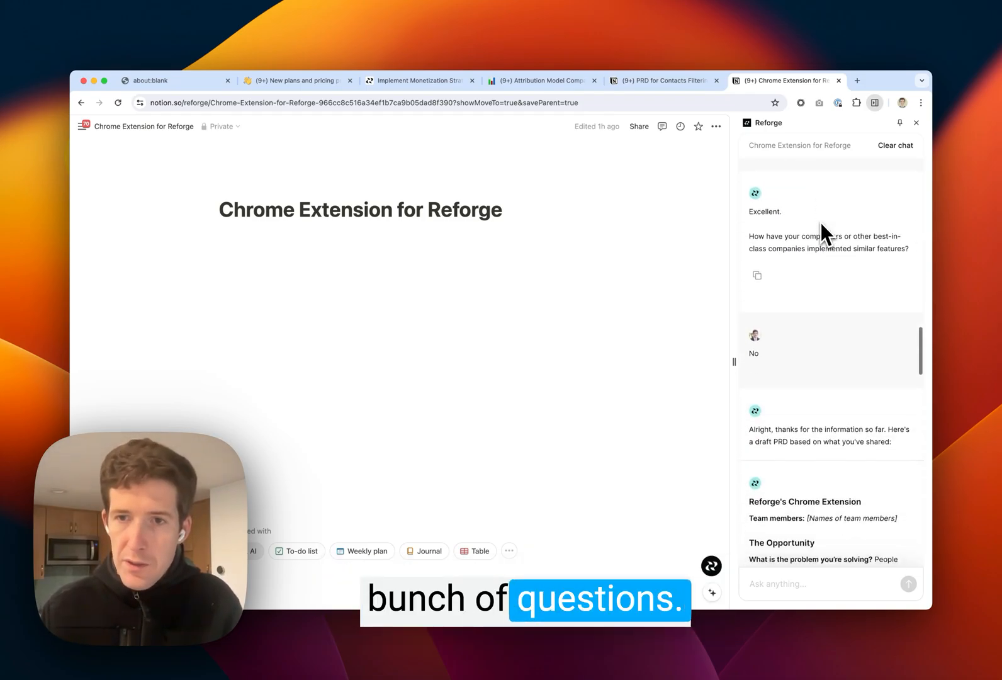
pyautogui.scroll(-3)
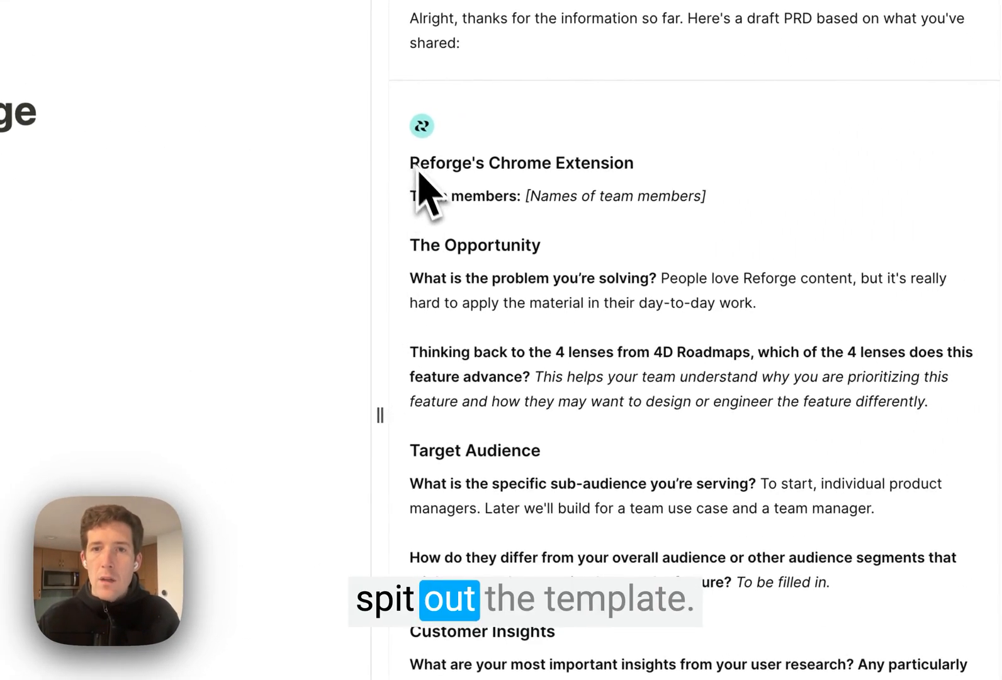
pyautogui.scroll(-3)
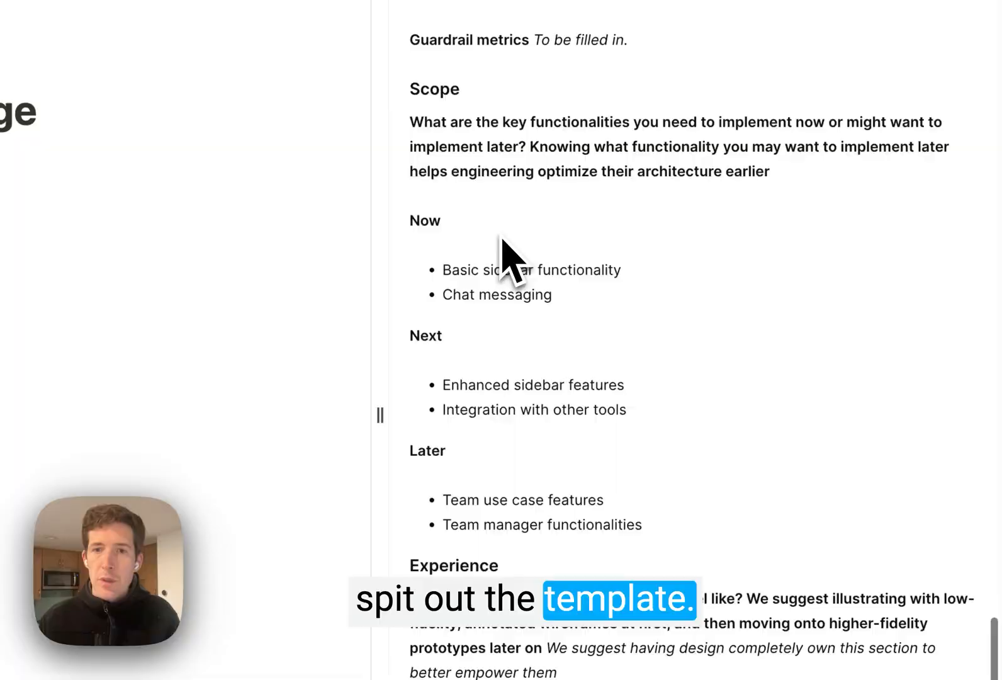